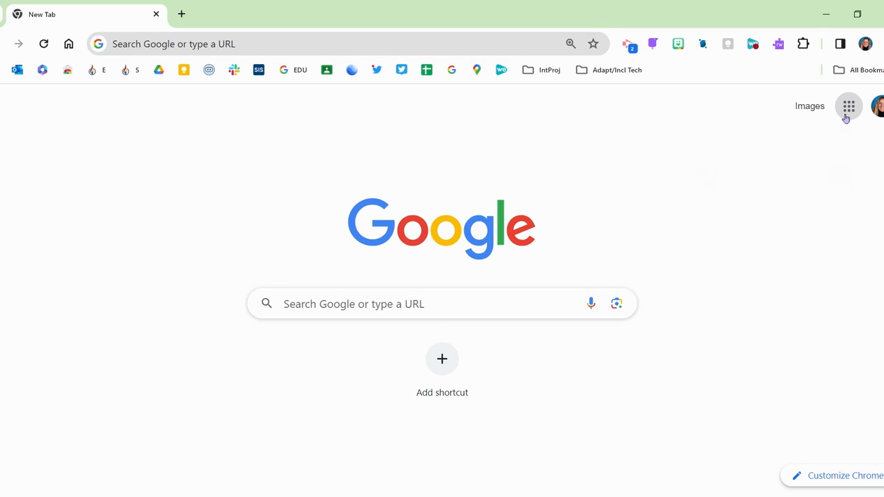
# Start a new blank Google Slides presentation from the Google apps grid.
pyautogui.click(848, 105)
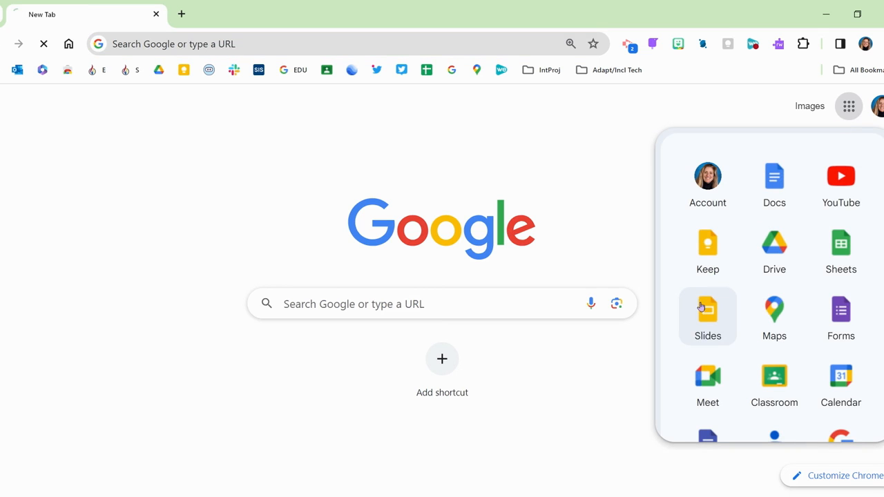
pyautogui.click(707, 316)
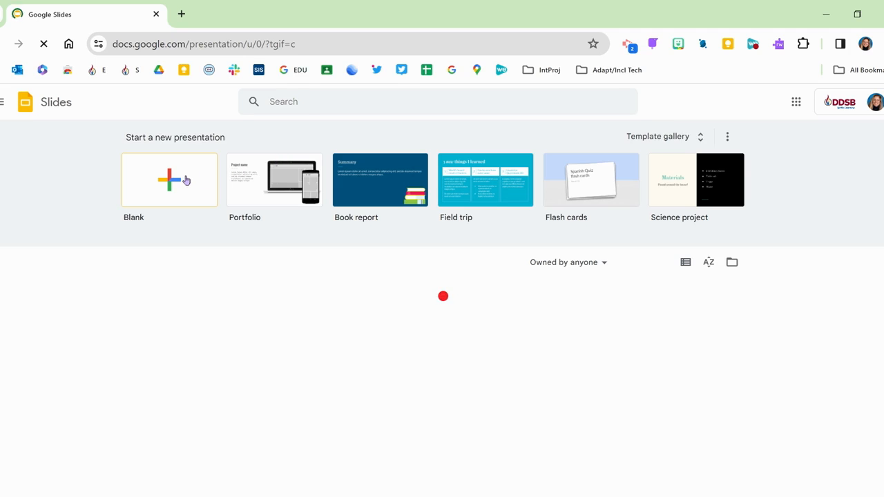
pyautogui.click(169, 179)
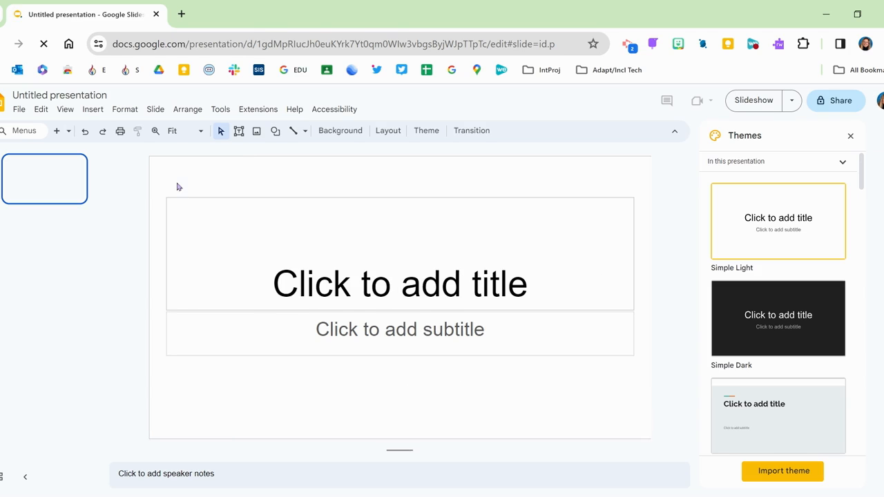
# Rename the untitled presentation to 'Picture Symbol Cards'.
pyautogui.click(401, 284)
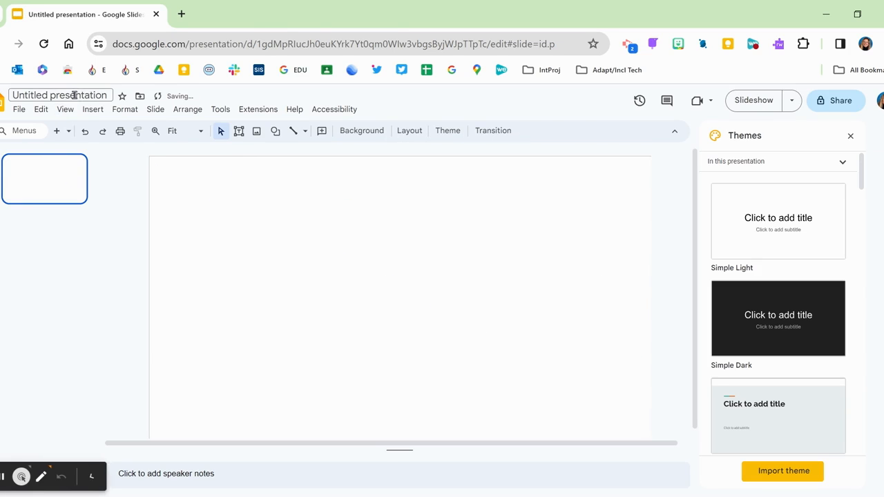
pyautogui.write('Picture Symbol Cards')
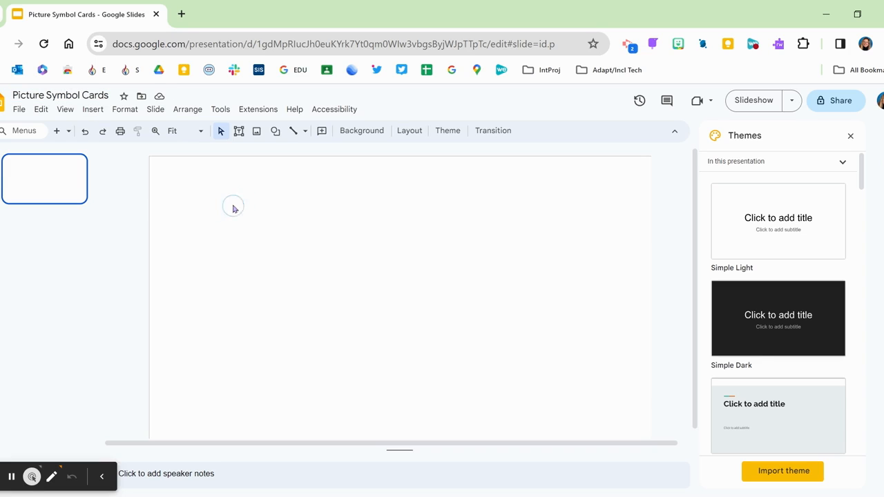
pyautogui.click(19, 109)
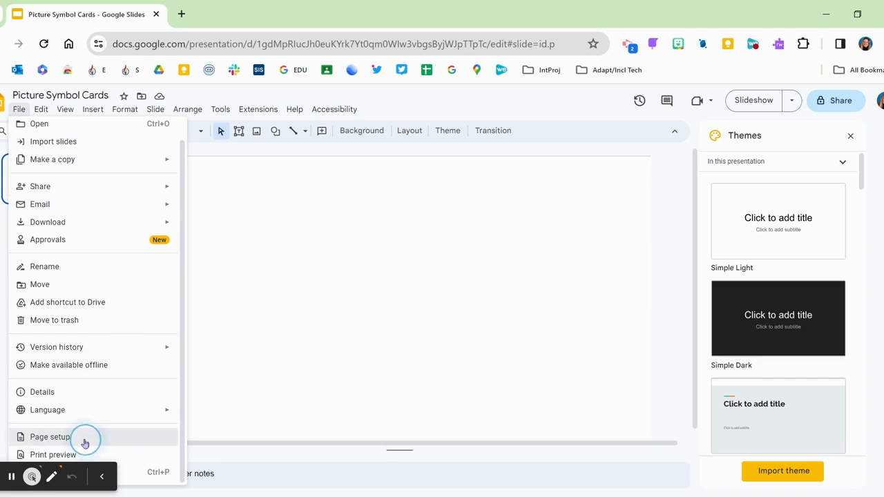
# Apply a custom page size of 8.5 × 11 inches in Page setup.
pyautogui.click(50, 436)
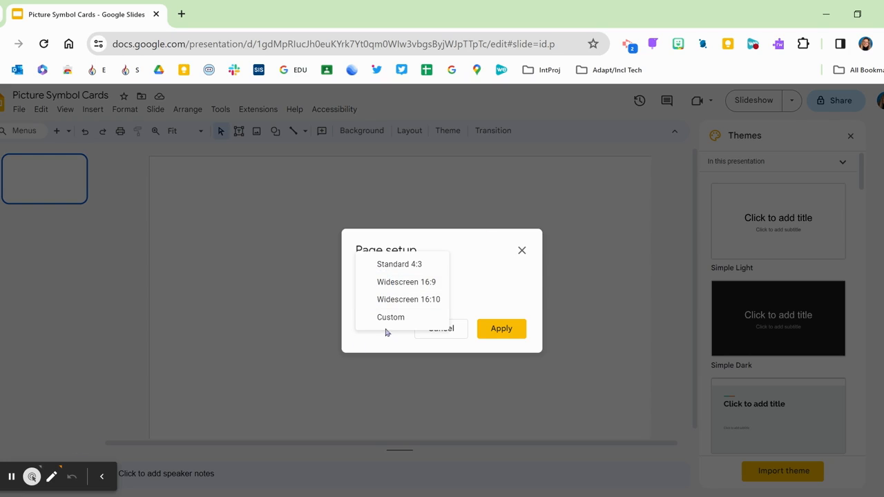
pyautogui.click(391, 317)
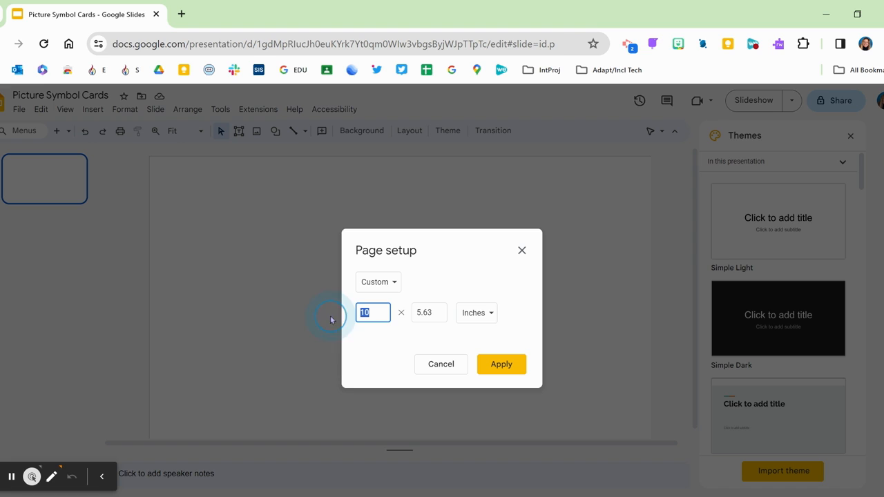
pyautogui.write('8.5')
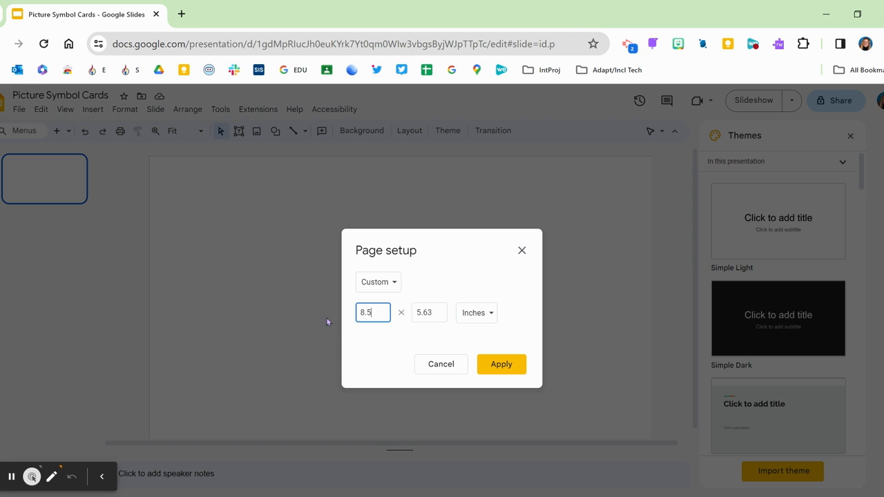
pyautogui.write('11')
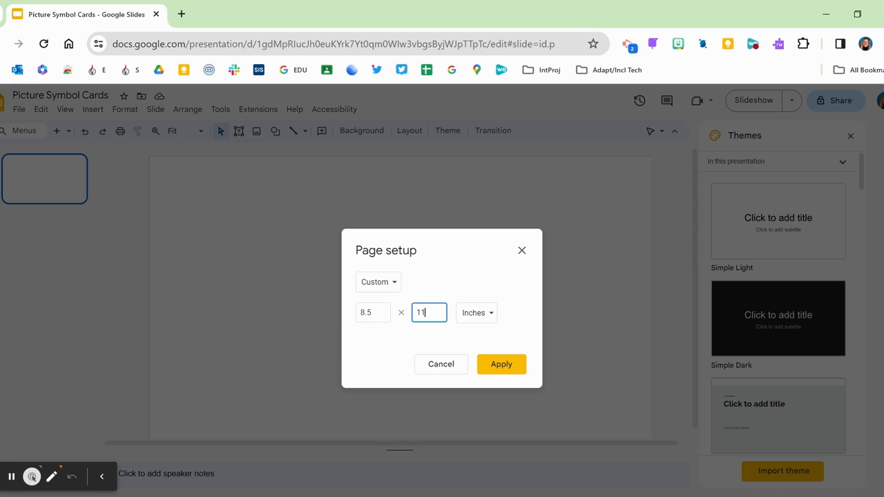
pyautogui.click(500, 364)
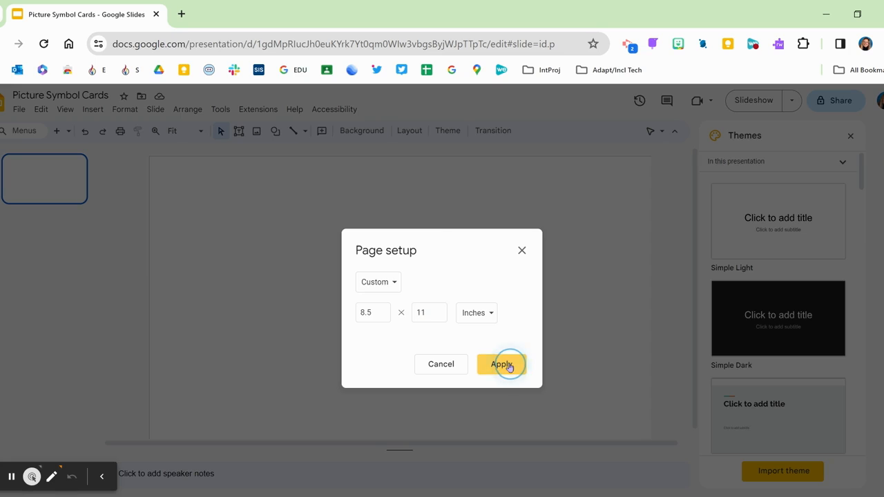
# Confirm the portrait page and draw a small rounded rectangle near the top-left corner.
pyautogui.click(501, 365)
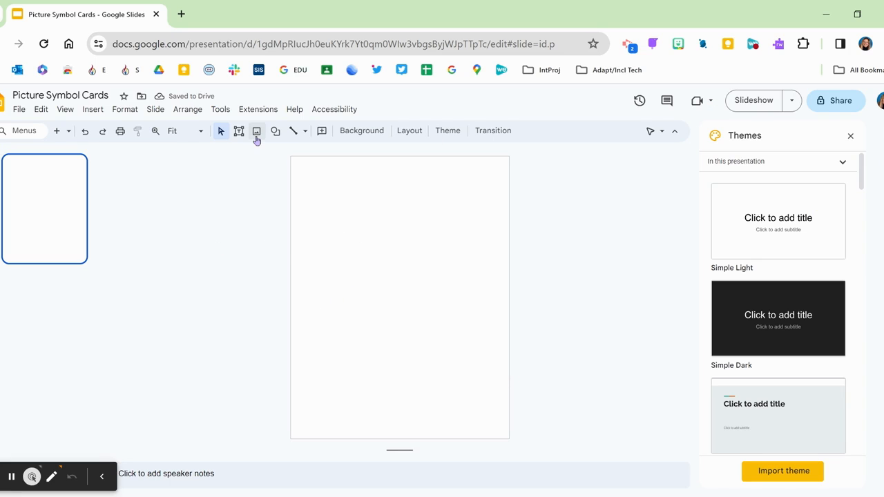
pyautogui.click(275, 130)
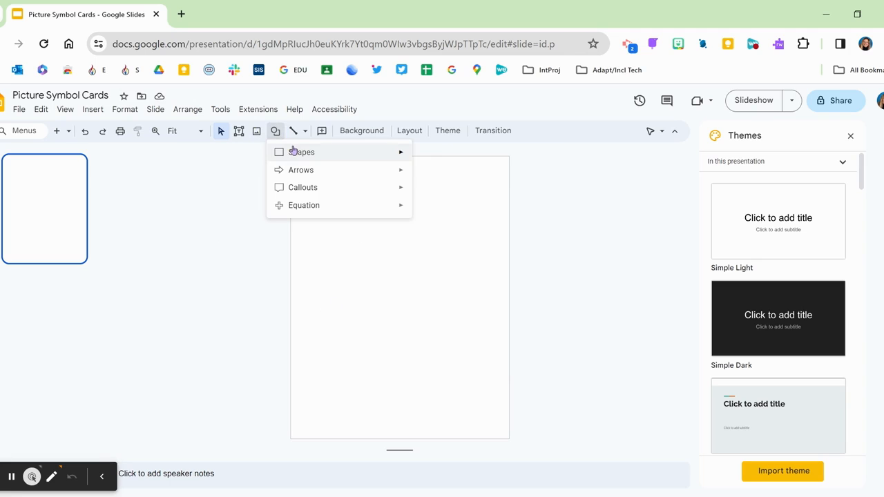
pyautogui.click(301, 152)
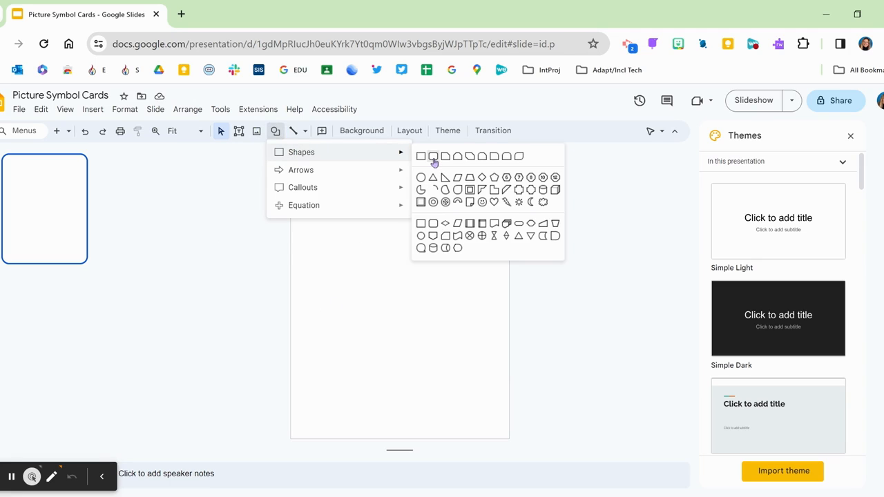
pyautogui.click(434, 156)
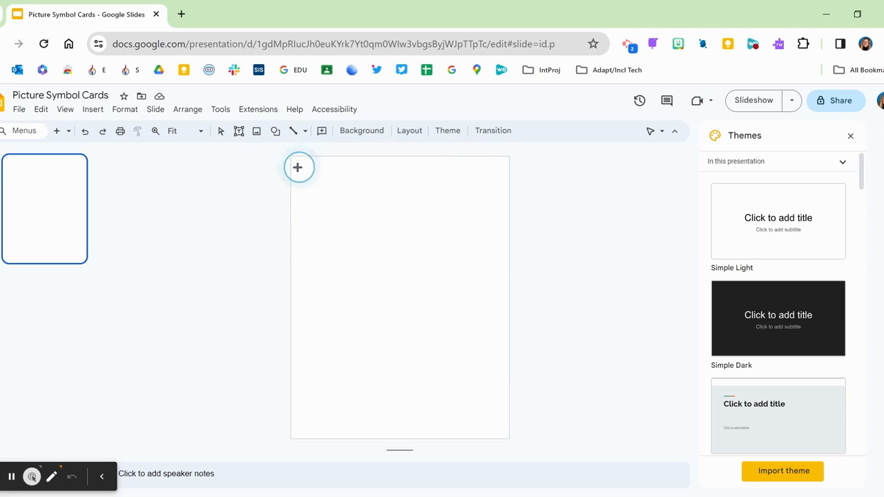
pyautogui.moveTo(298, 167); pyautogui.dragTo(342, 207)
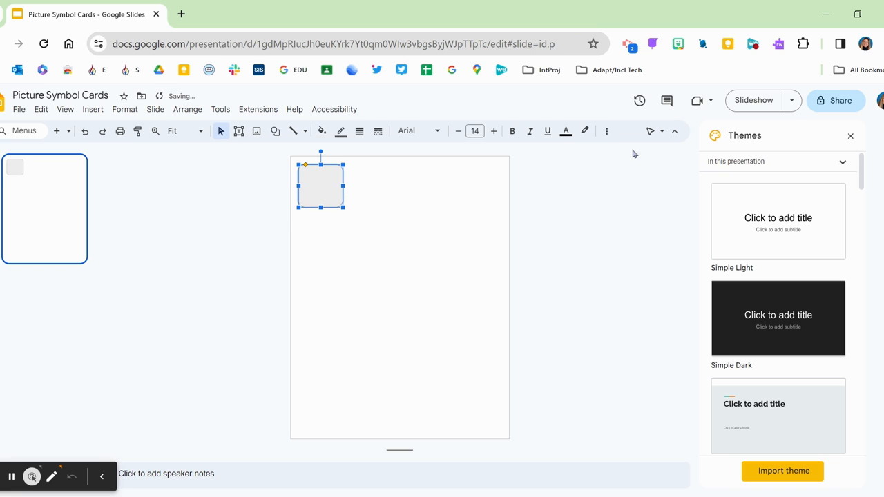
# Resize the rounded rectangle to 1.5 × 1.5 inches via Size & Rotation format options.
pyautogui.click(606, 132)
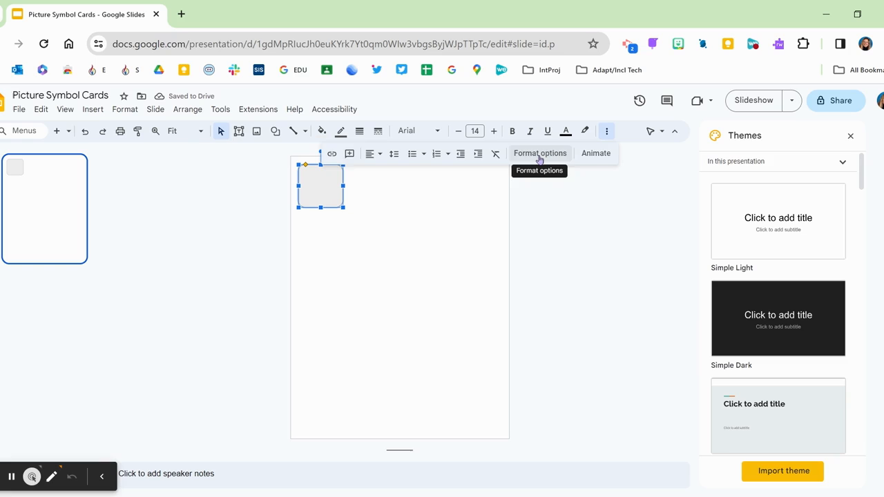
pyautogui.click(540, 152)
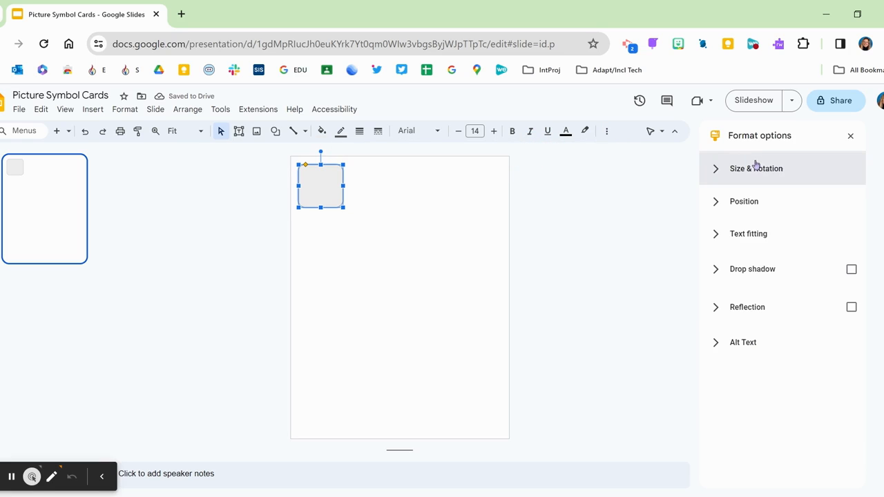
pyautogui.click(755, 168)
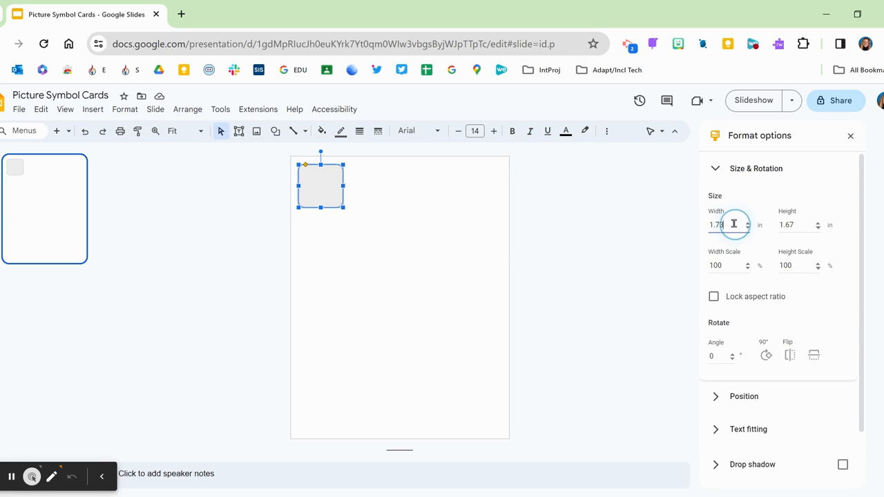
pyautogui.write('1')
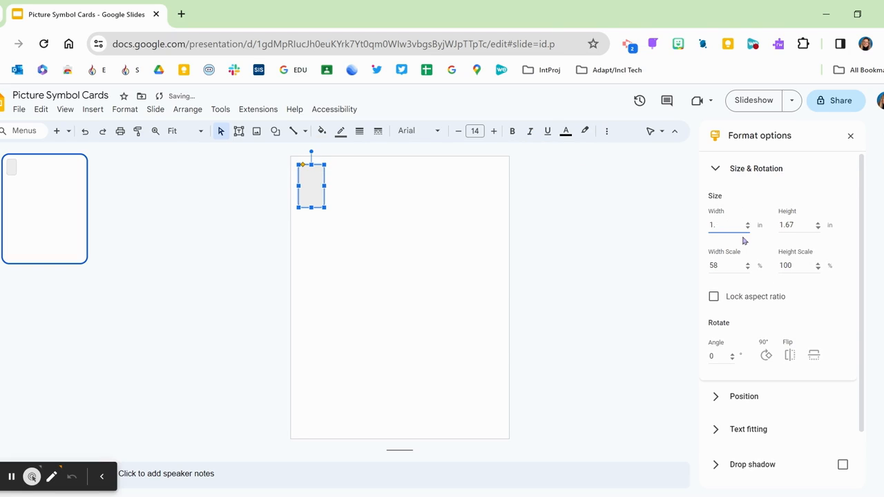
pyautogui.write('1.5')
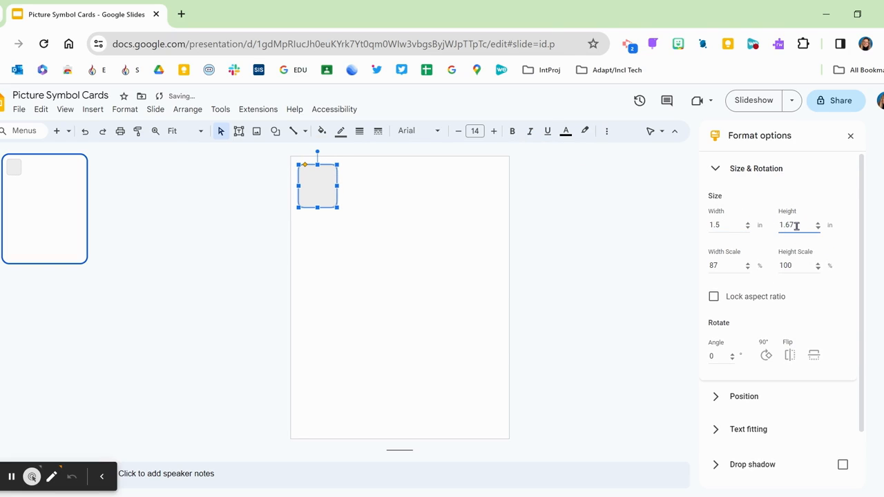
pyautogui.write('1.5')
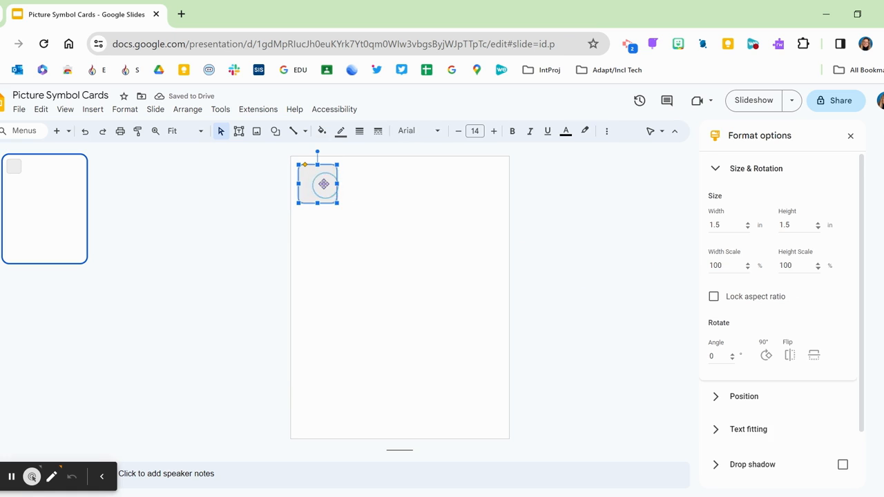
# Bring up the fill colour choices for the rounded square to clear its grey fill.
pyautogui.click(322, 131)
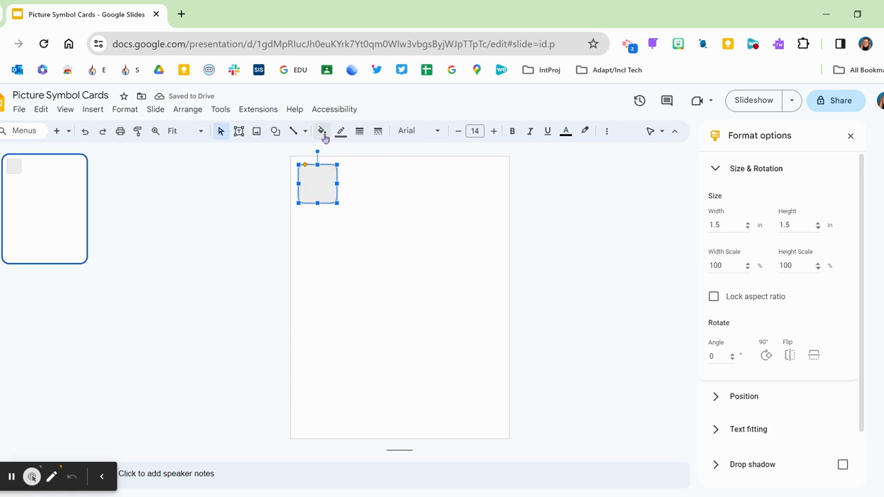
pyautogui.click(321, 131)
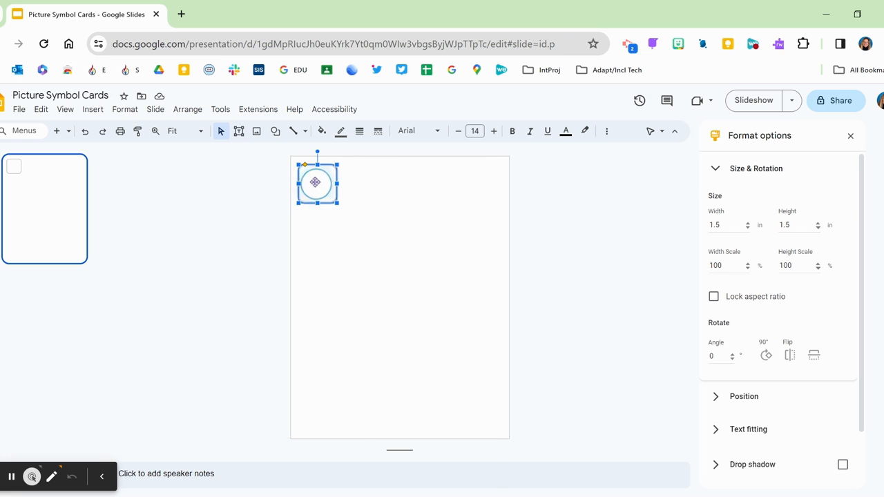
pyautogui.rightClick(315, 182)
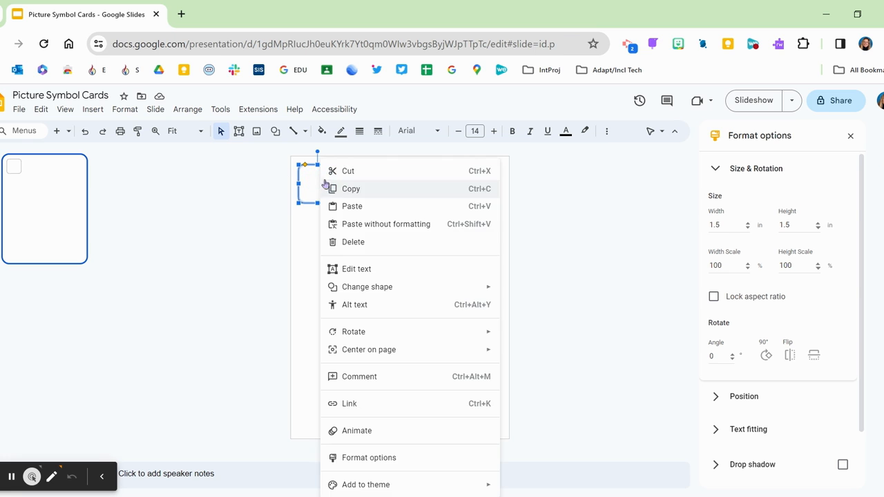
pyautogui.click(351, 188)
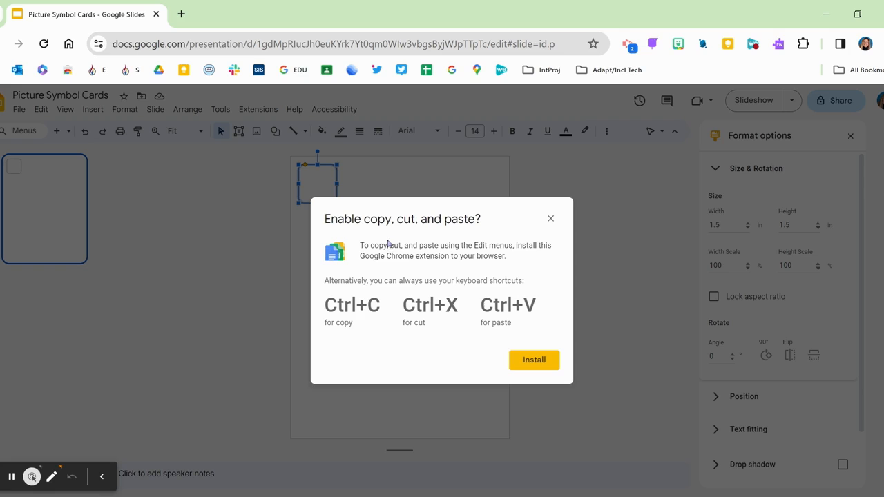
pyautogui.moveTo(522, 242)
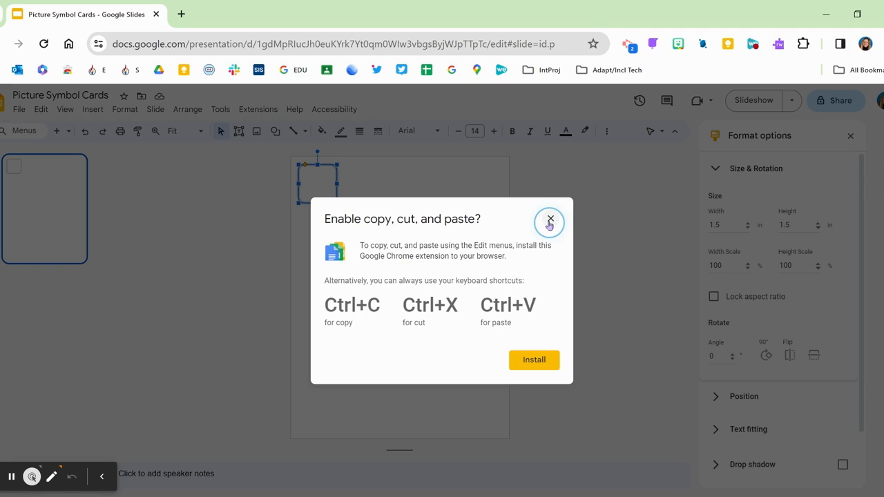
pyautogui.click(550, 218)
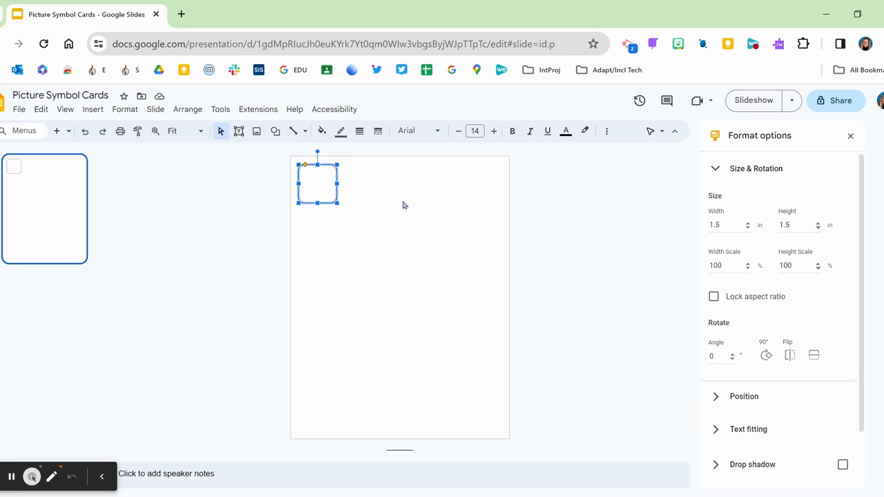
pyautogui.moveTo(328, 190)
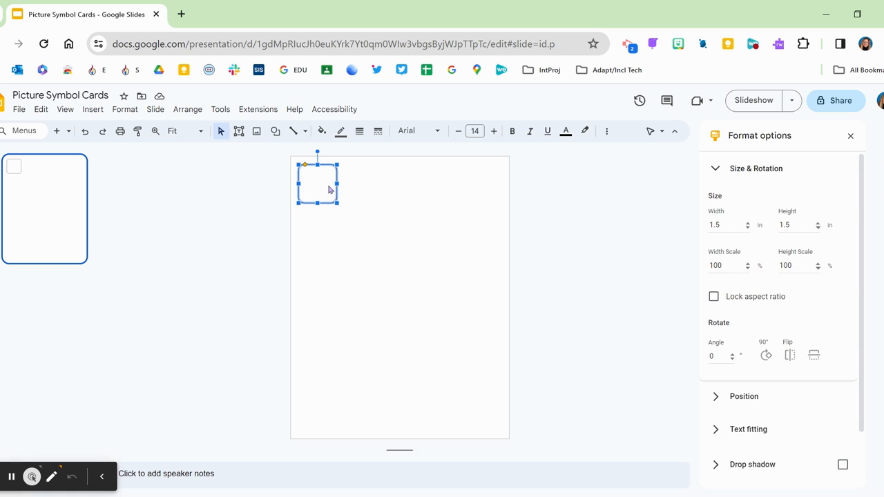
# Copy the rounded square and position the copies side by side in the top row.
pyautogui.moveTo(317, 182); pyautogui.dragTo(323, 185)
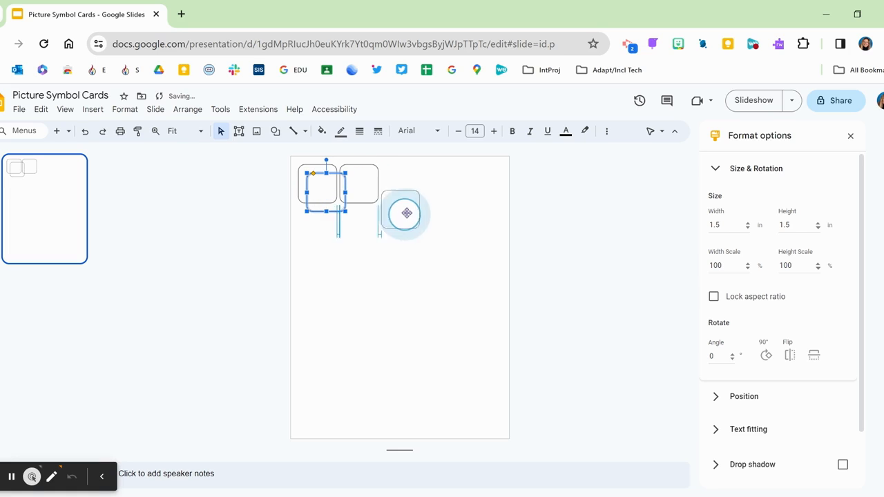
pyautogui.moveTo(406, 213); pyautogui.dragTo(406, 191)
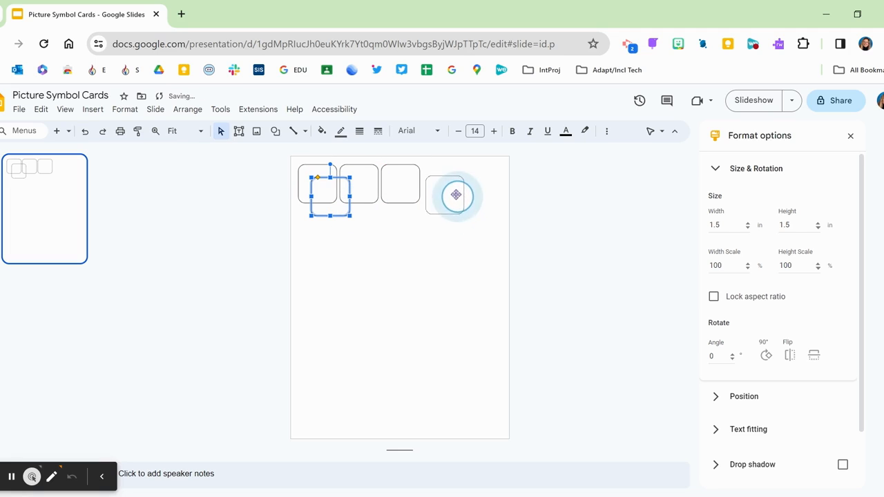
pyautogui.moveTo(456, 196); pyautogui.dragTo(455, 182)
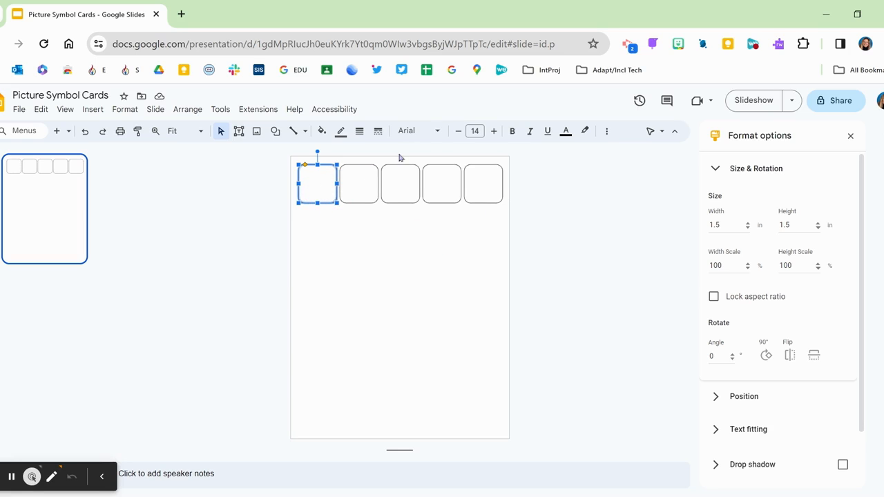
pyautogui.moveTo(468, 152)
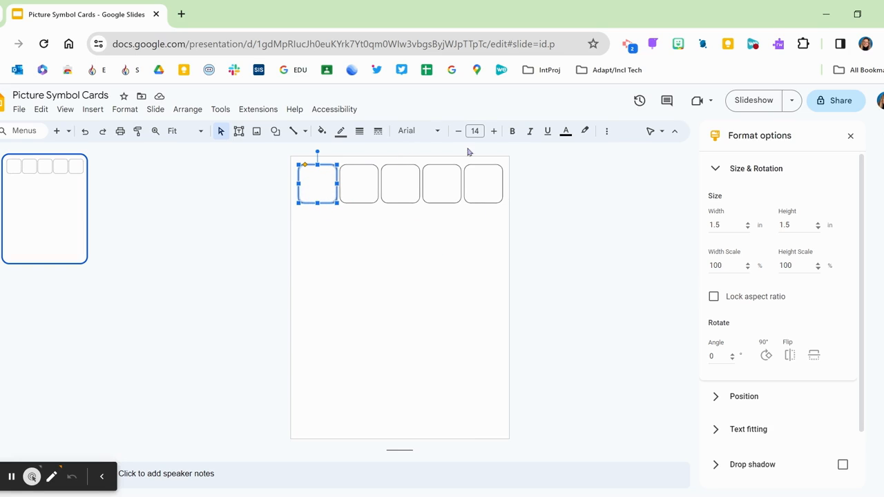
# Select the top row of five cards to duplicate it as a second row beneath.
pyautogui.doubleClick(318, 182)
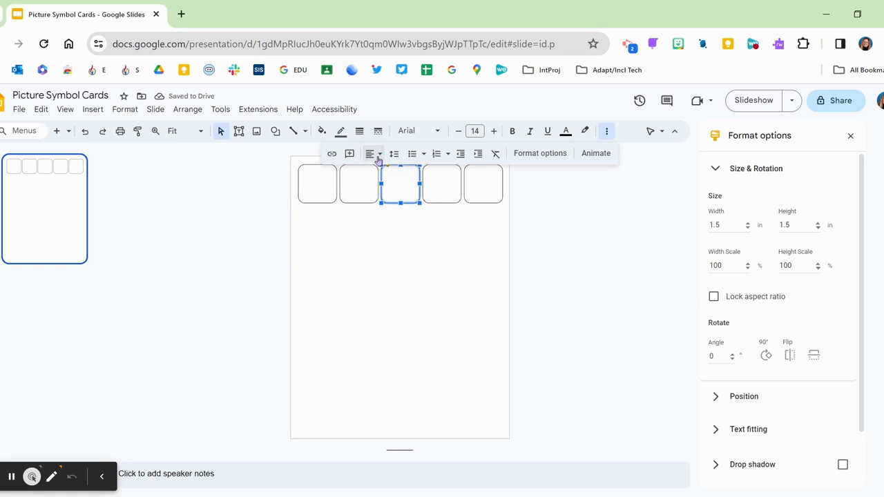
pyautogui.click(483, 184)
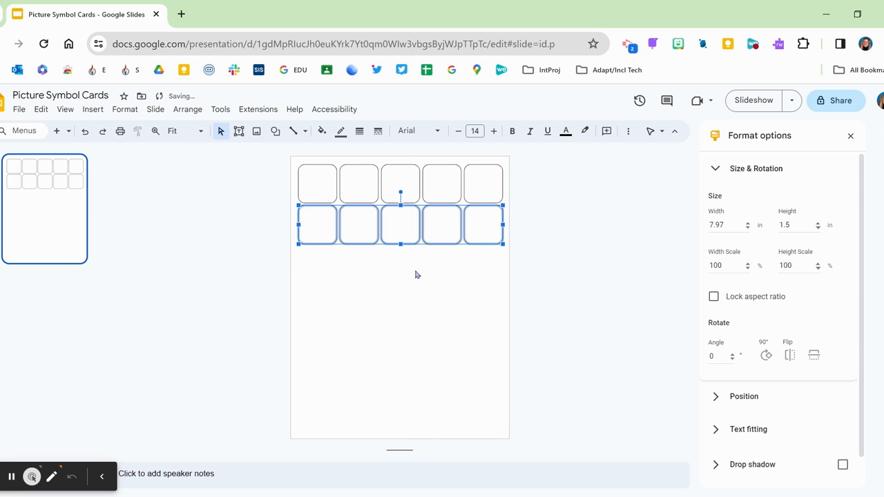
# Label the first card 'Toilet' and show the slide at 100% zoom.
pyautogui.click(415, 275)
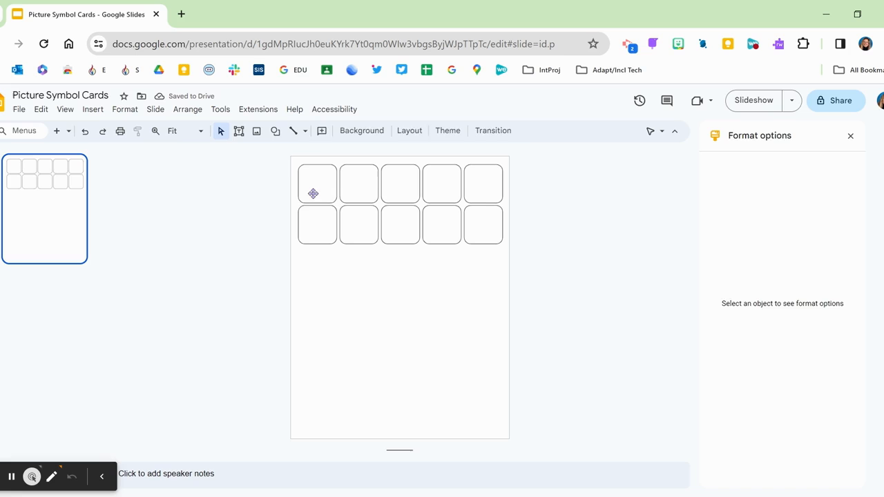
pyautogui.click(318, 182)
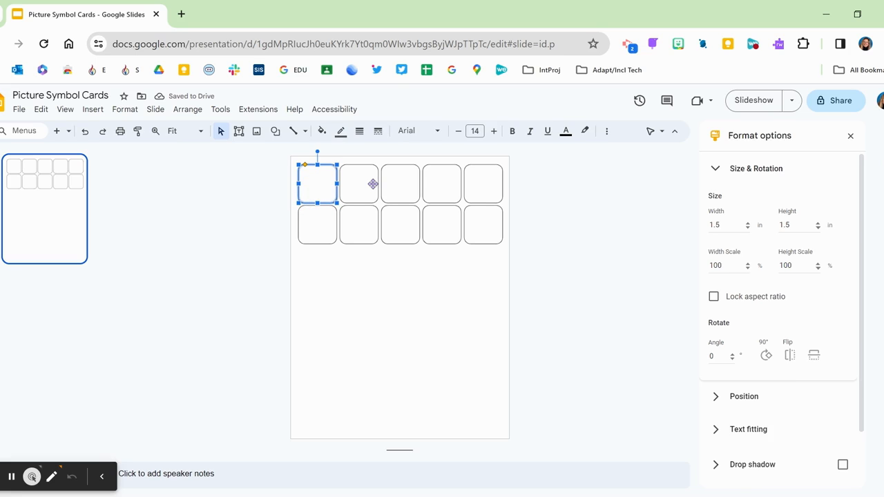
pyautogui.write('1')
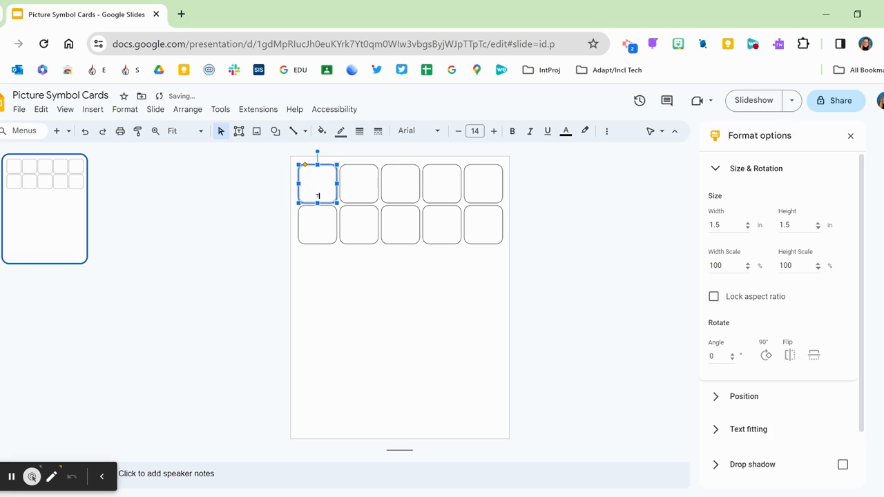
pyautogui.write('Toilet')
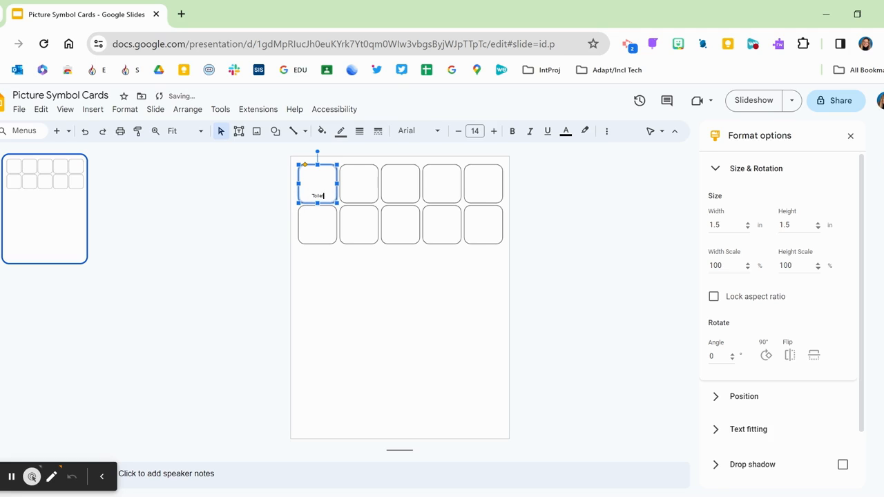
pyautogui.click(65, 109)
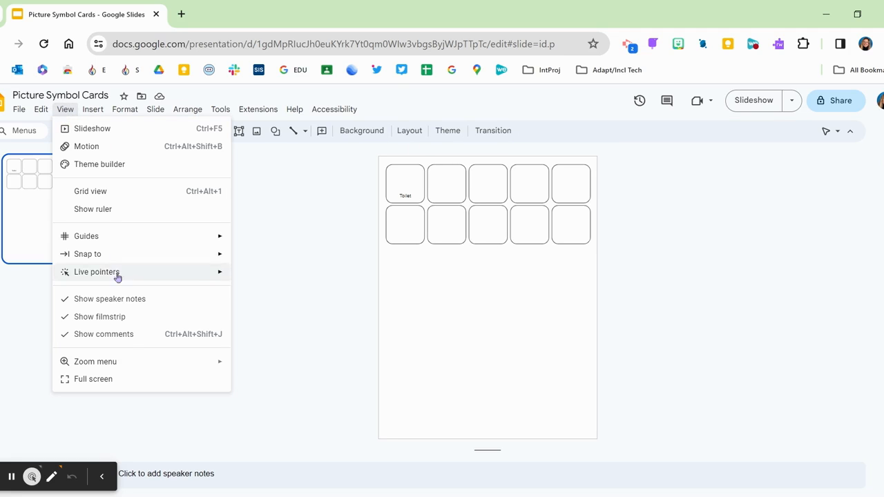
pyautogui.moveTo(95, 362)
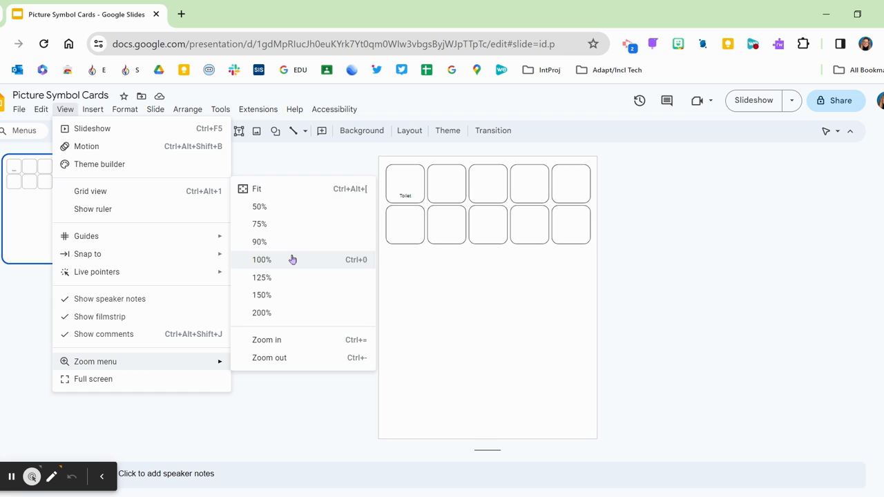
pyautogui.click(261, 259)
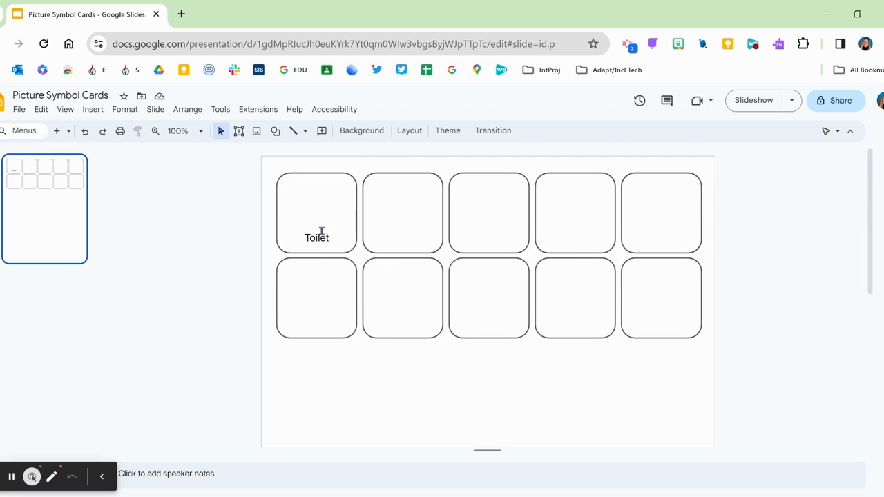
# Insert the Picture Dictionary toilet symbol into the Toilet card.
pyautogui.click(316, 213)
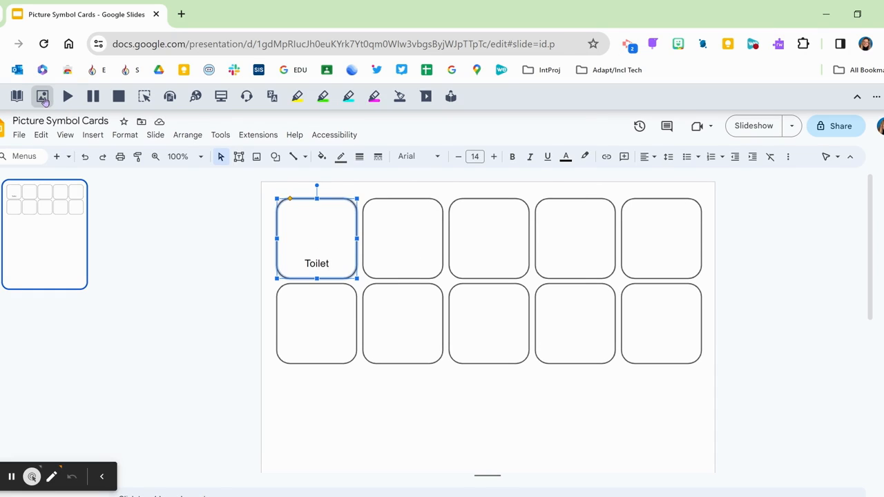
pyautogui.click(41, 96)
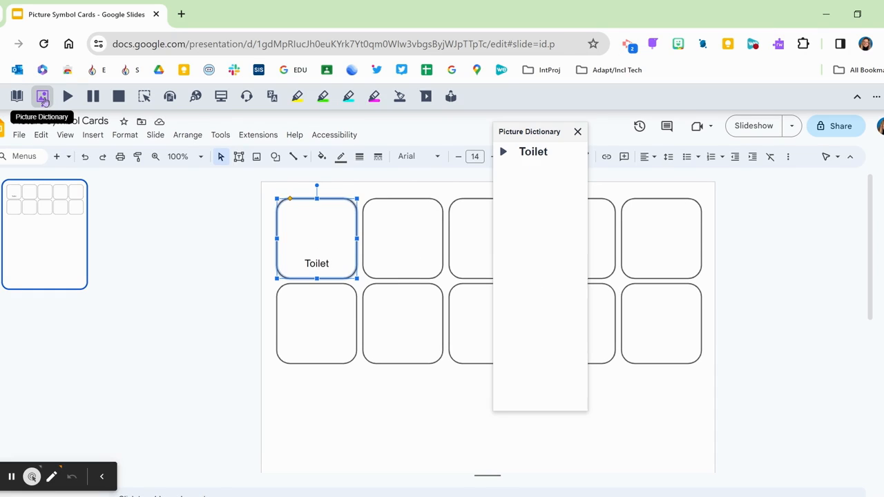
pyautogui.click(502, 151)
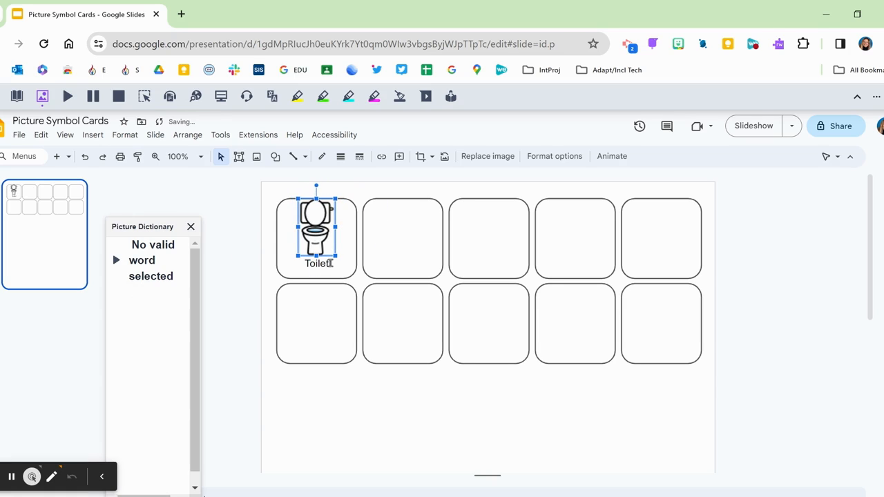
# Write the label 'Flush' into the second card and add its flushing symbol.
pyautogui.doubleClick(403, 237)
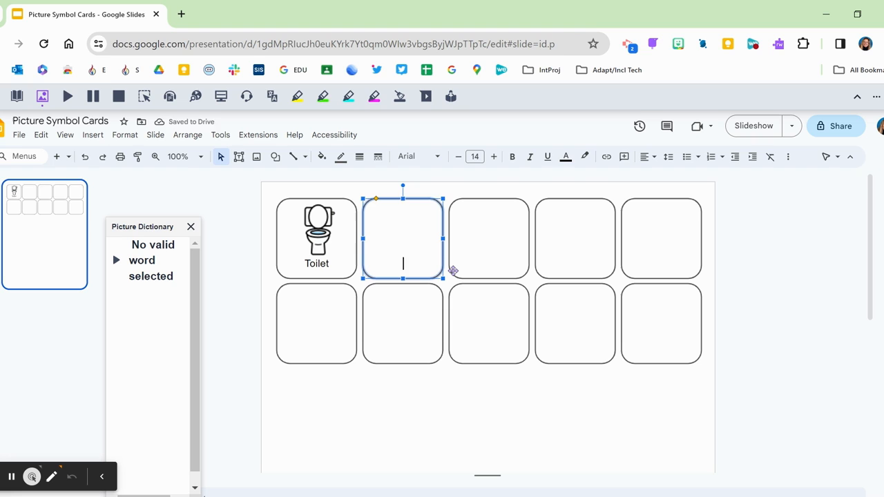
pyautogui.write('Flus')
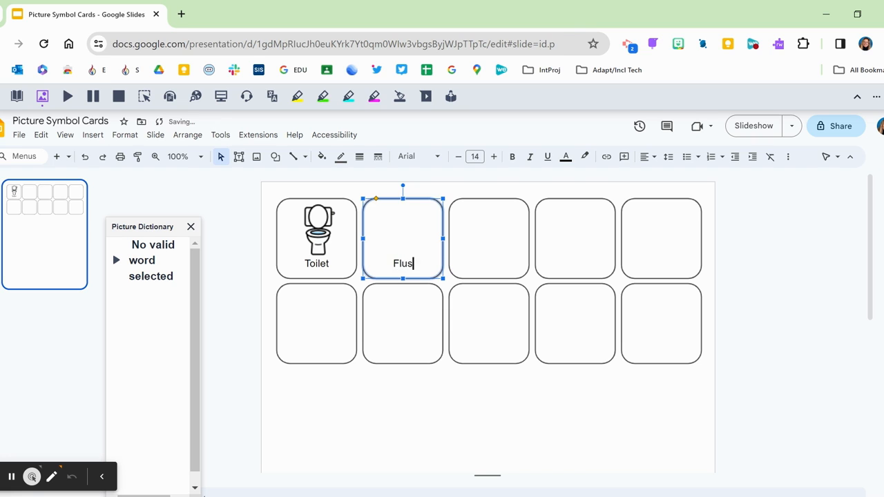
pyautogui.write('h')
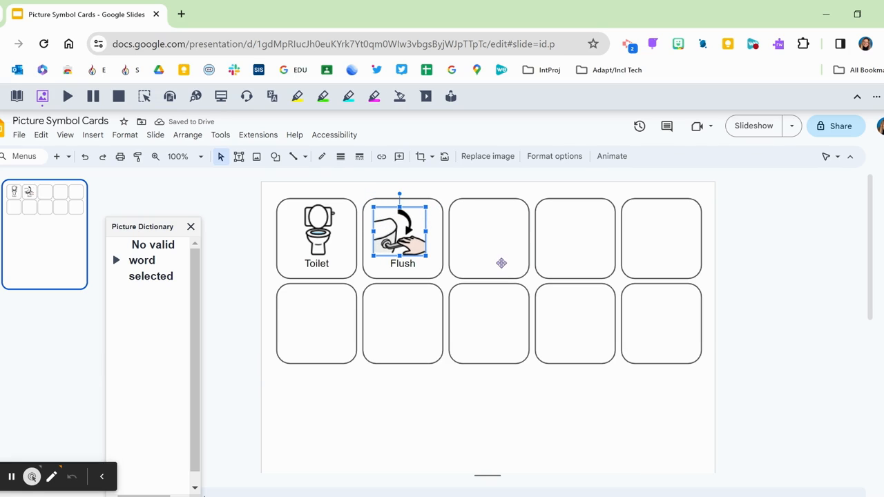
# Label the third card 'Wash hands' and the fourth 'Wipe', each with its Picture Dictionary symbol.
pyautogui.click(489, 238)
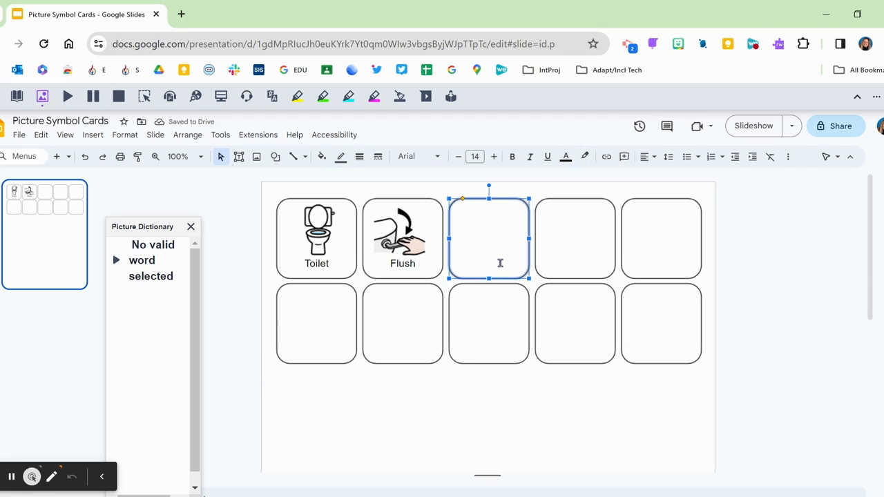
pyautogui.write('Wash hands')
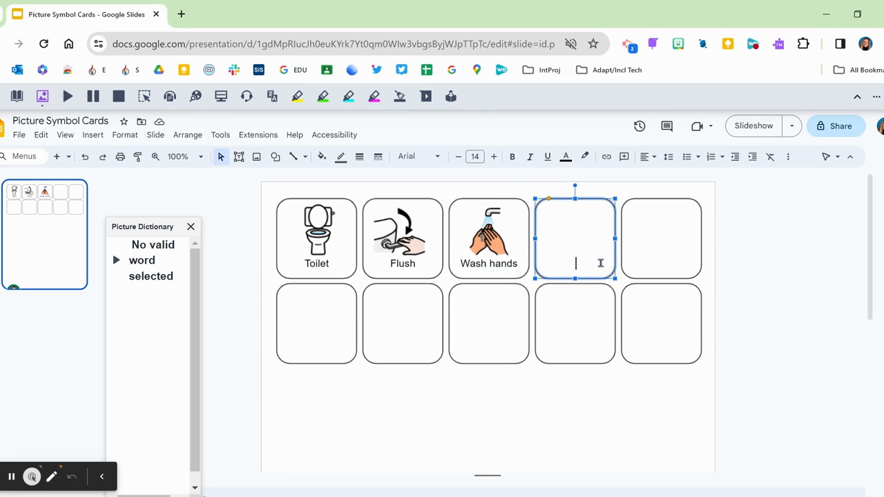
pyautogui.write('Wipe')
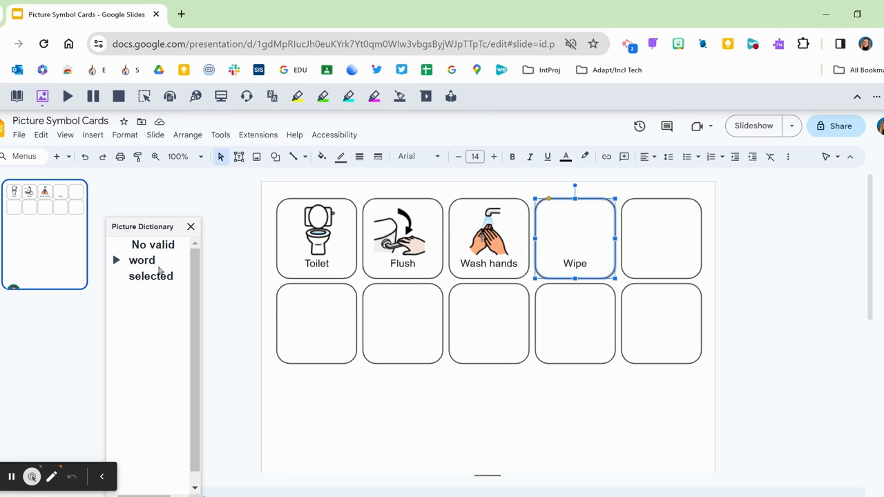
pyautogui.click(41, 97)
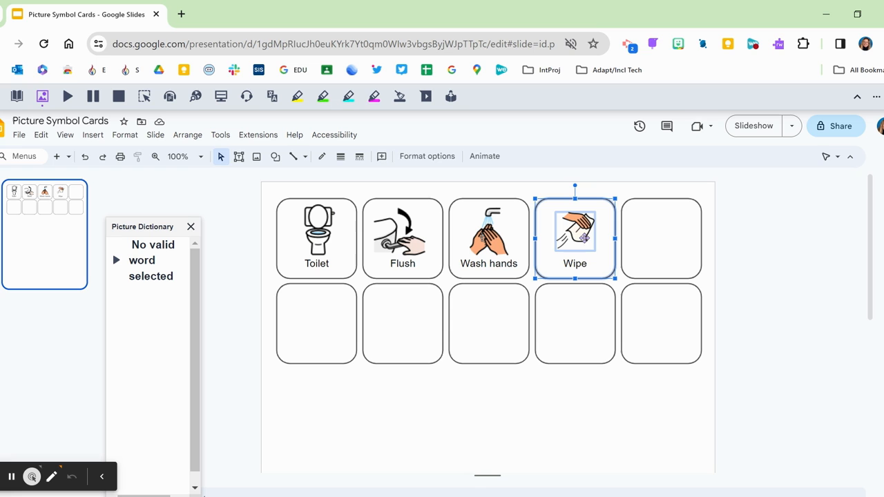
# Swap Wipe into slot three before Wash hands, then label the fifth card 'Light off' with its symbol.
pyautogui.rightClick(575, 232)
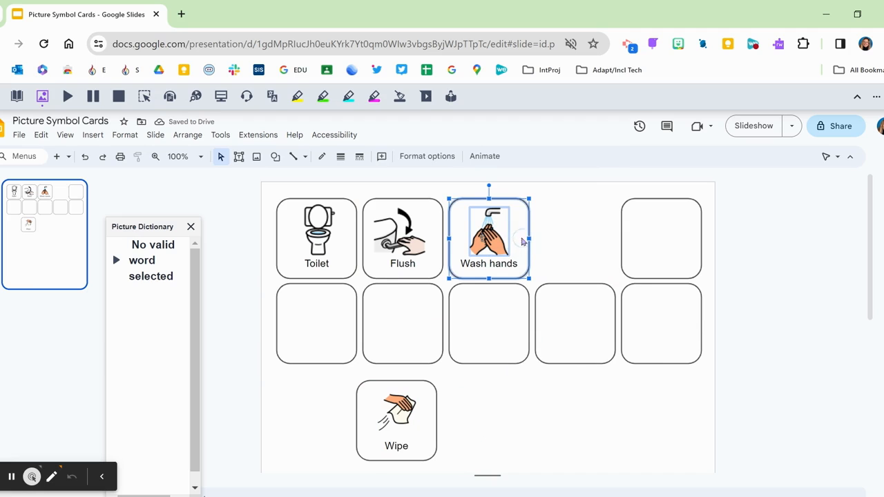
pyautogui.rightClick(489, 234)
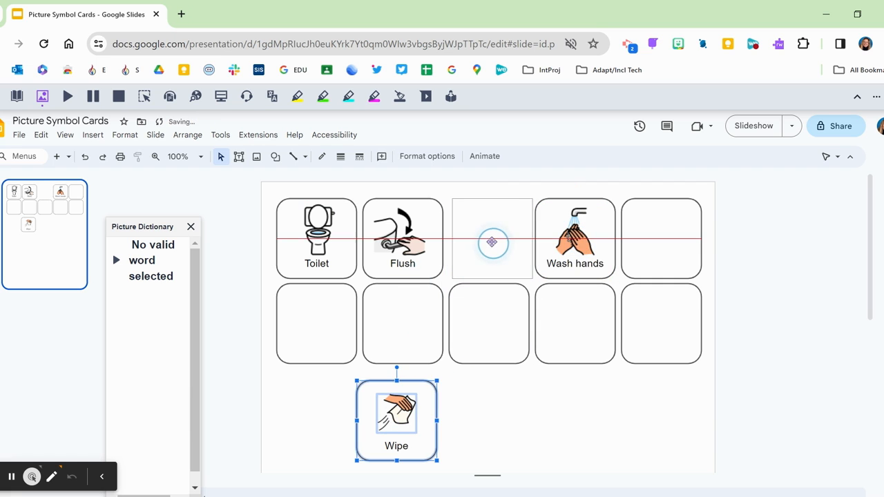
pyautogui.moveTo(396, 417); pyautogui.dragTo(489, 238)
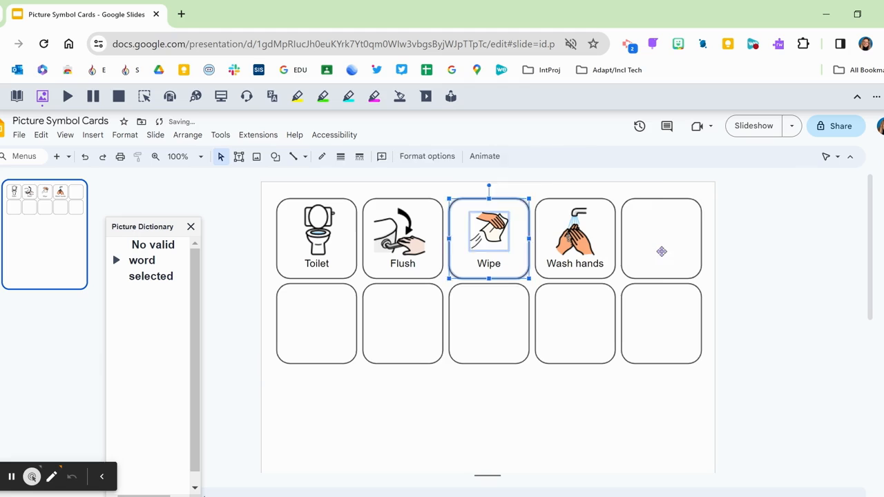
pyautogui.write('Light off')
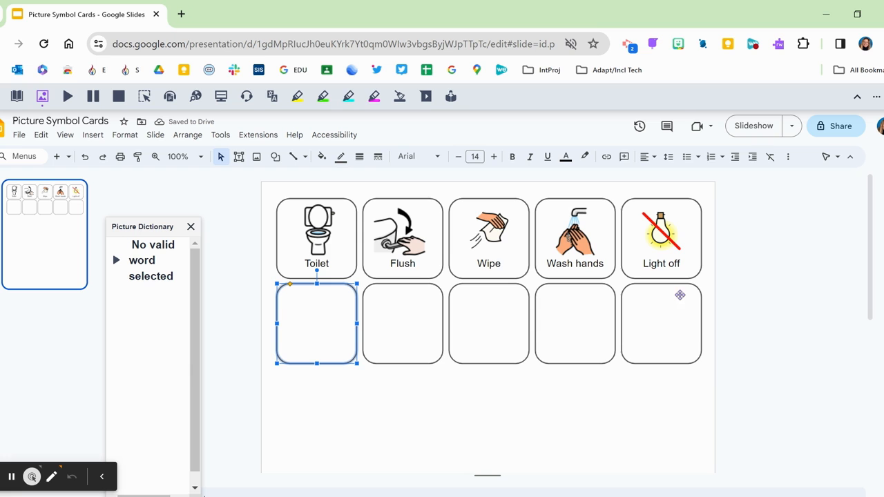
pyautogui.moveTo(718, 268)
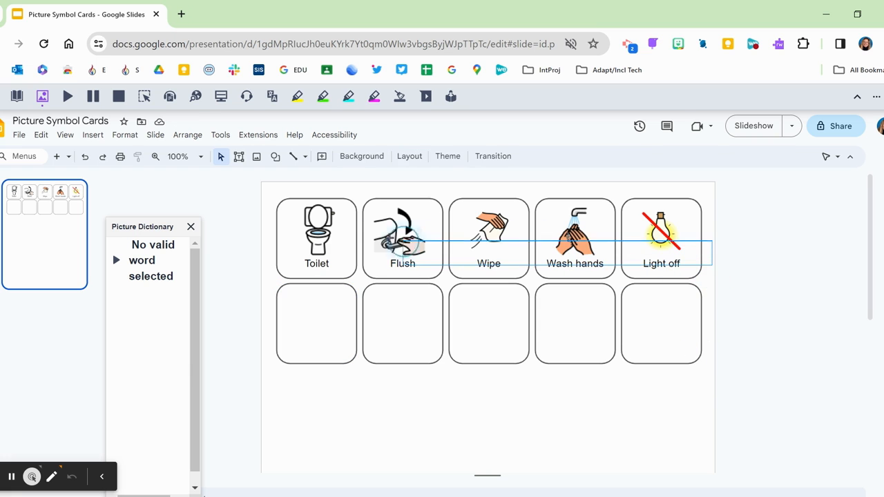
# Copy the top row of five cards and place the duplicate as a third row lower on the slide.
pyautogui.click(404, 235)
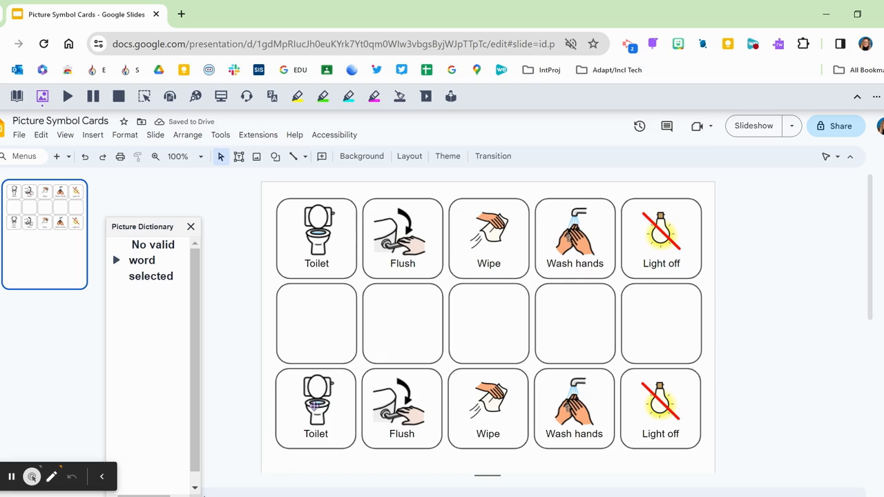
pyautogui.scroll(-3)
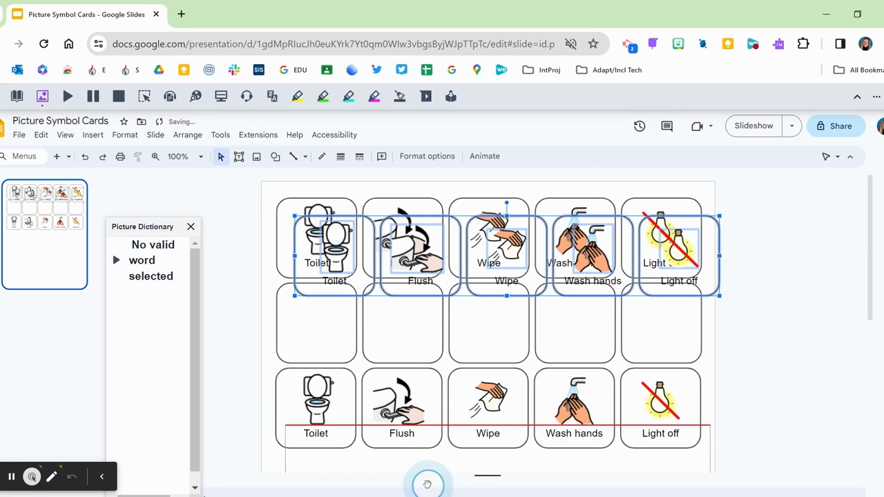
pyautogui.scroll(-3)
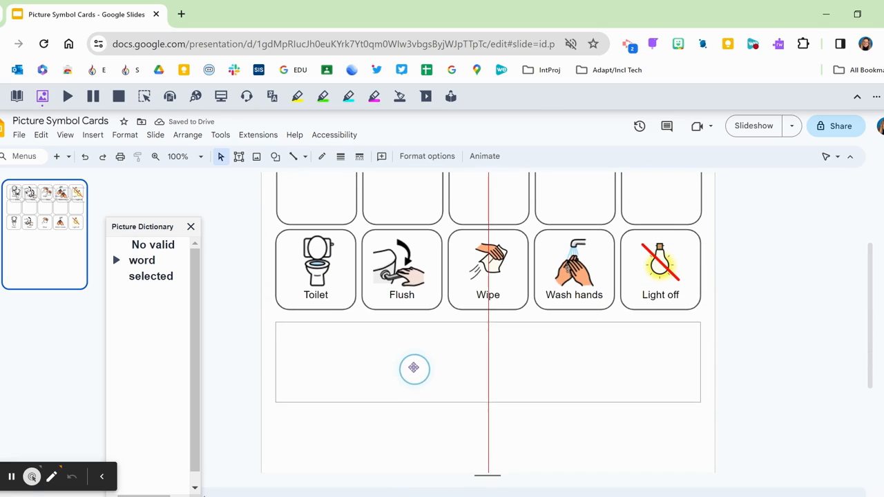